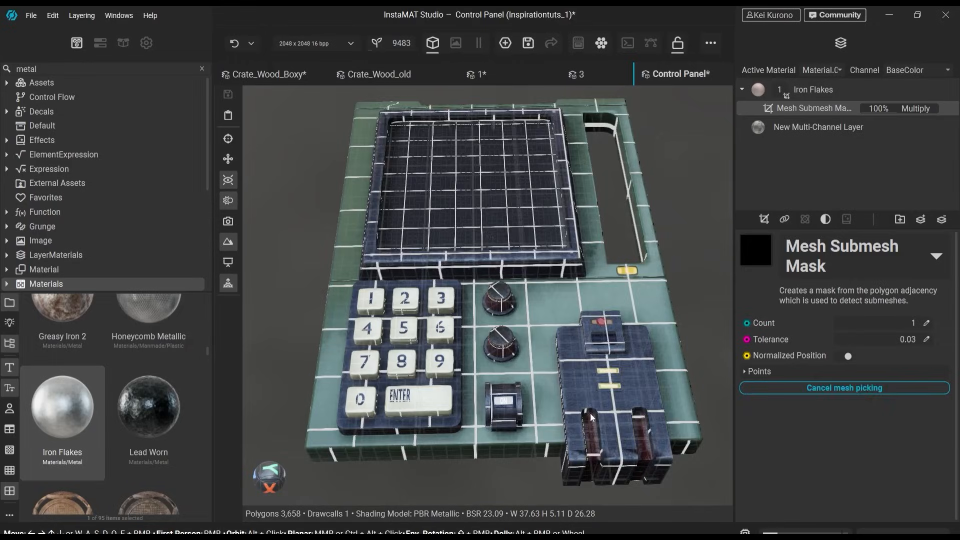
Assign the Dirt grunge image to the Mesh Mask Builder's Grunge 1 slot
click(844, 388)
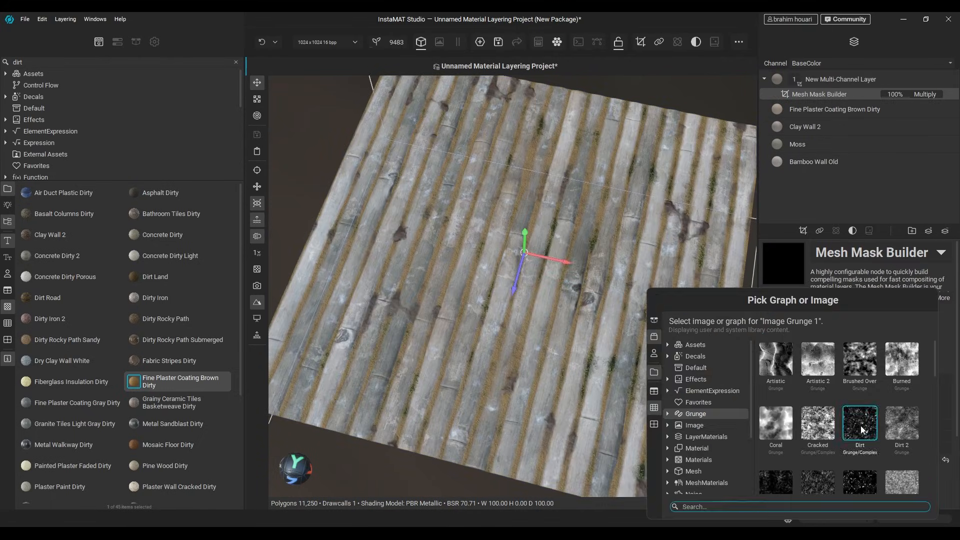
click(859, 422)
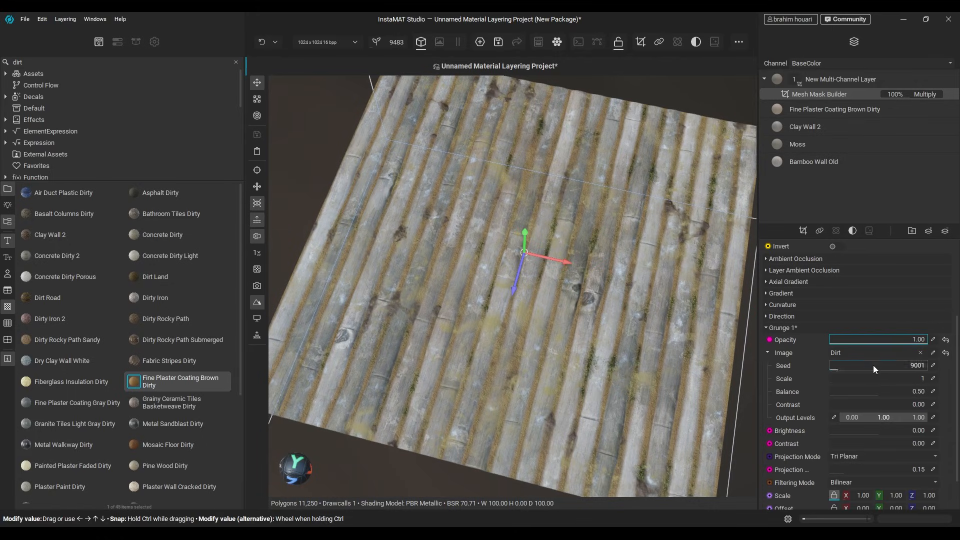
click(840, 78)
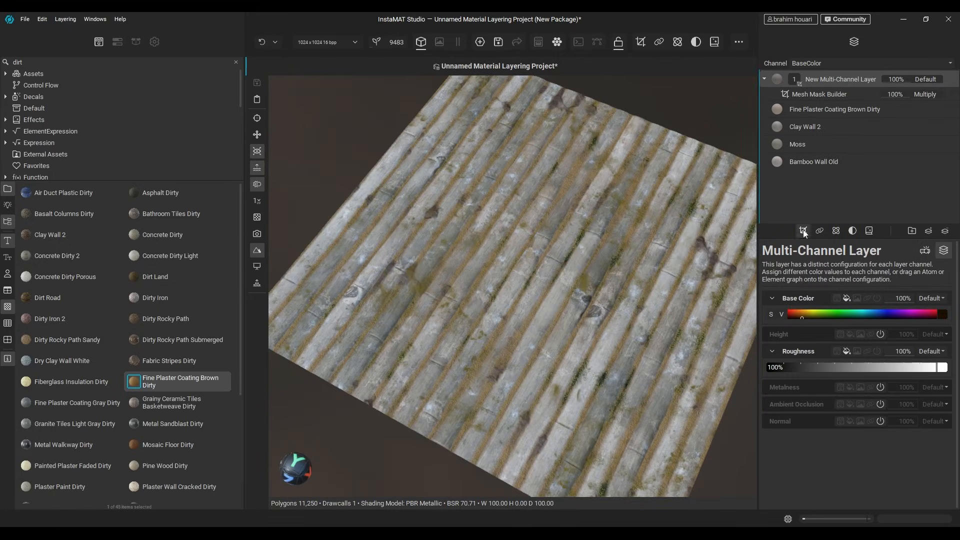
Create a new Material Layering project from the welcome window and view its channel settings
click(819, 94)
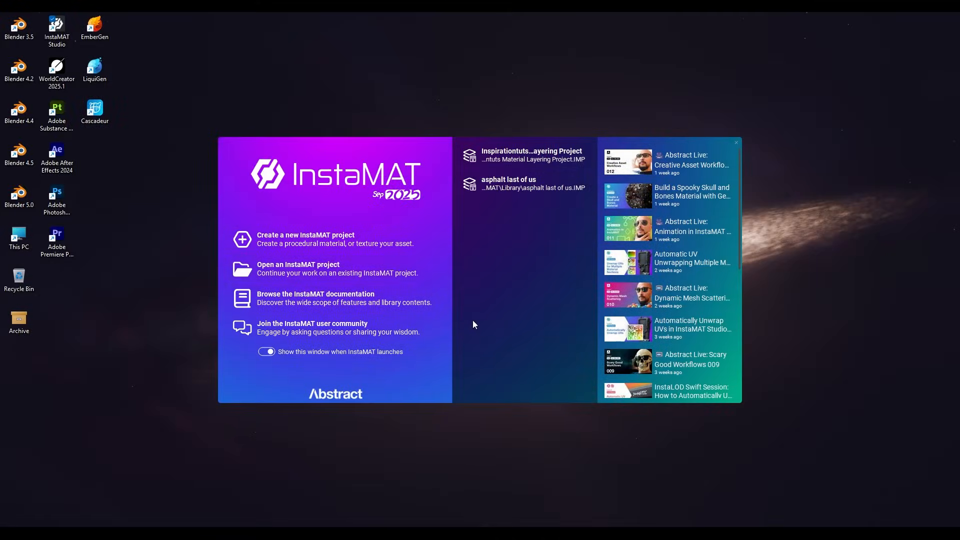
click(306, 239)
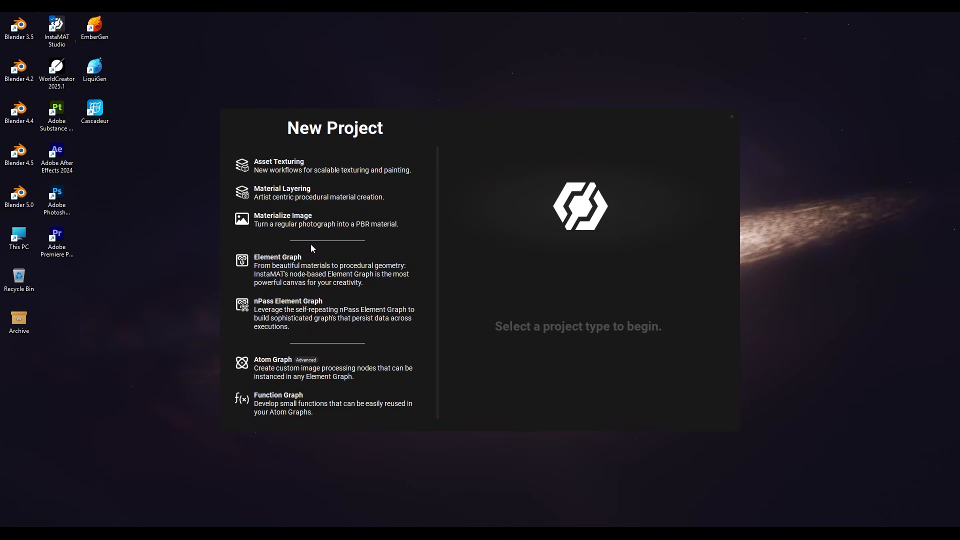
click(283, 192)
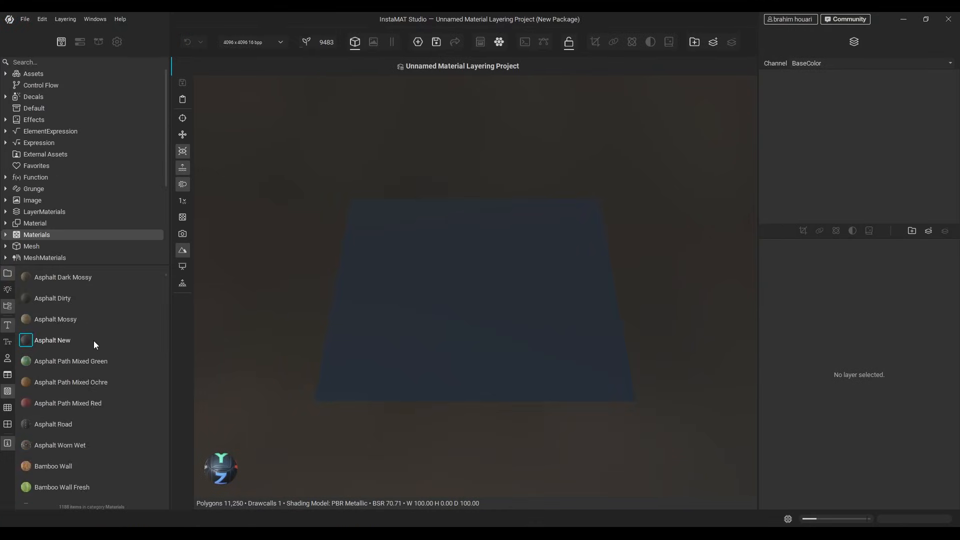
click(97, 42)
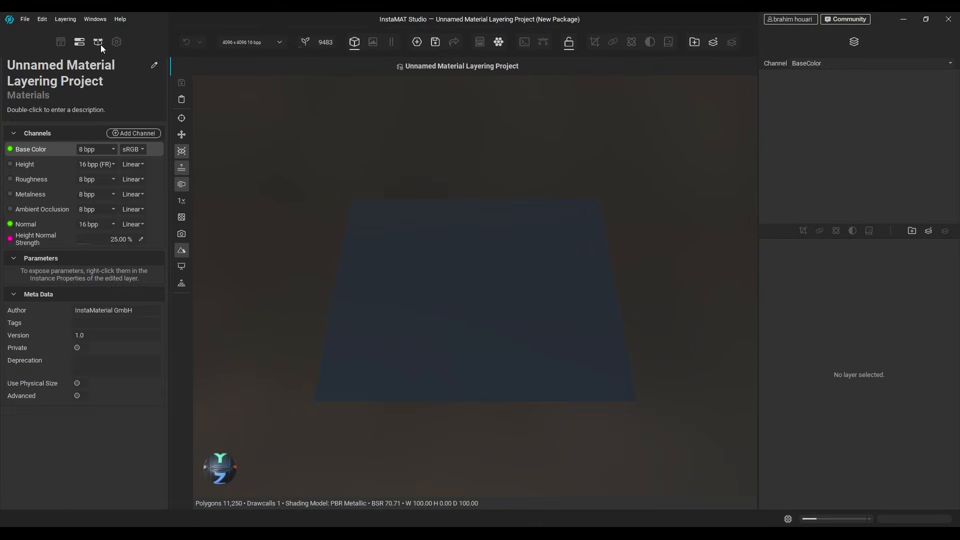
click(117, 42)
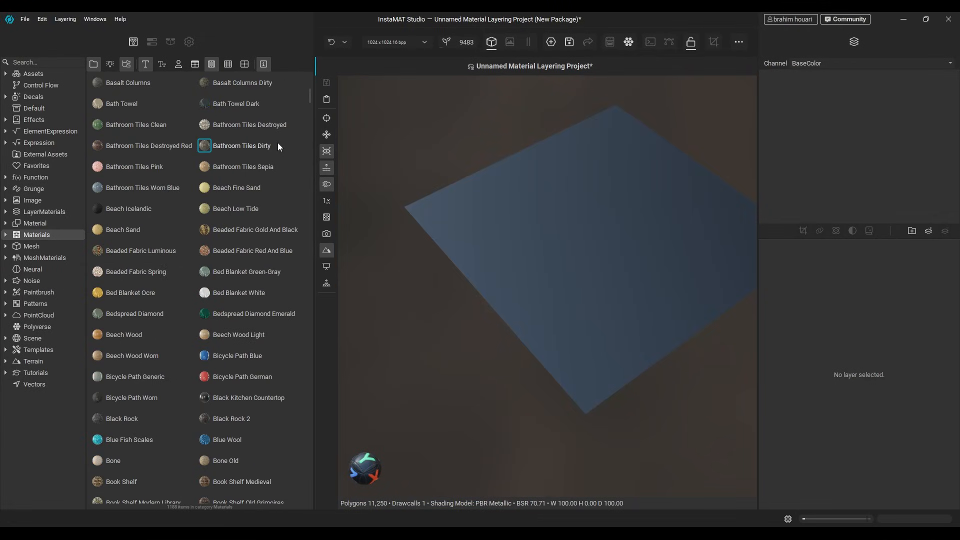
Search the library for wood, try the Bricks Plastered layer, then narrow the library to asphalt
scroll(down, 3)
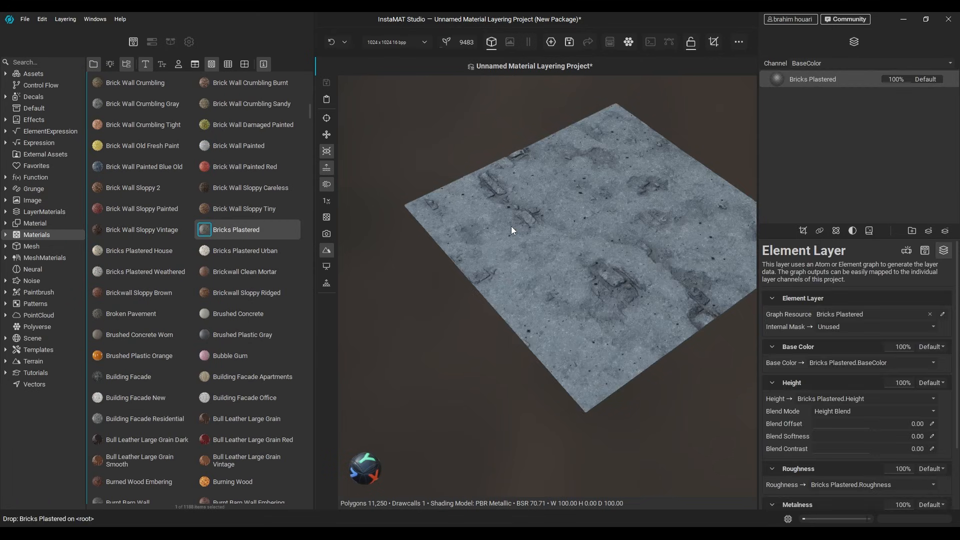
text(wood)
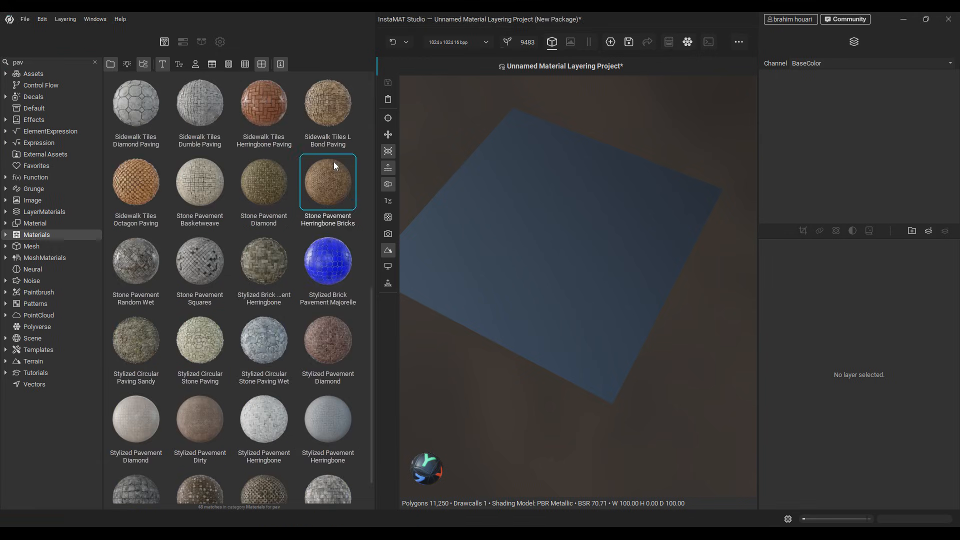
click(32, 282)
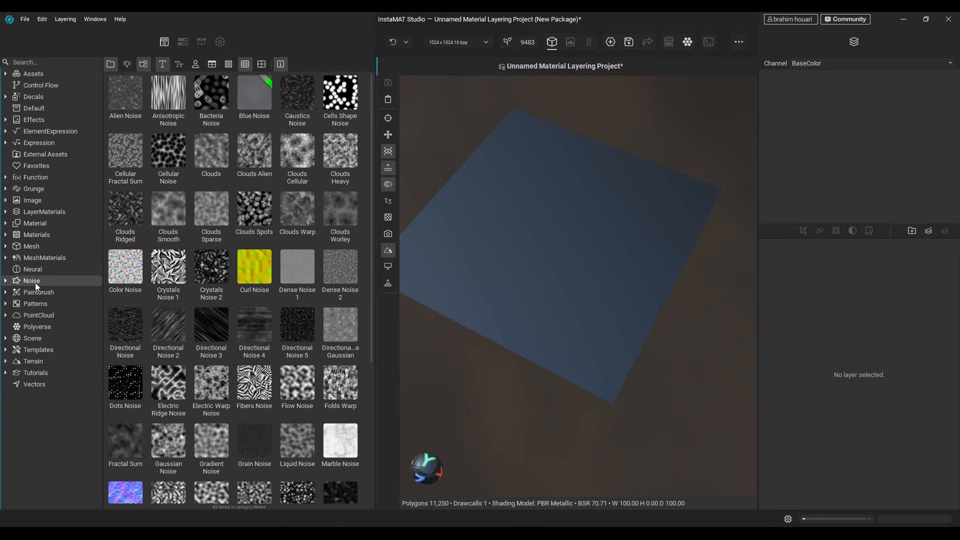
mouse_move(35, 250)
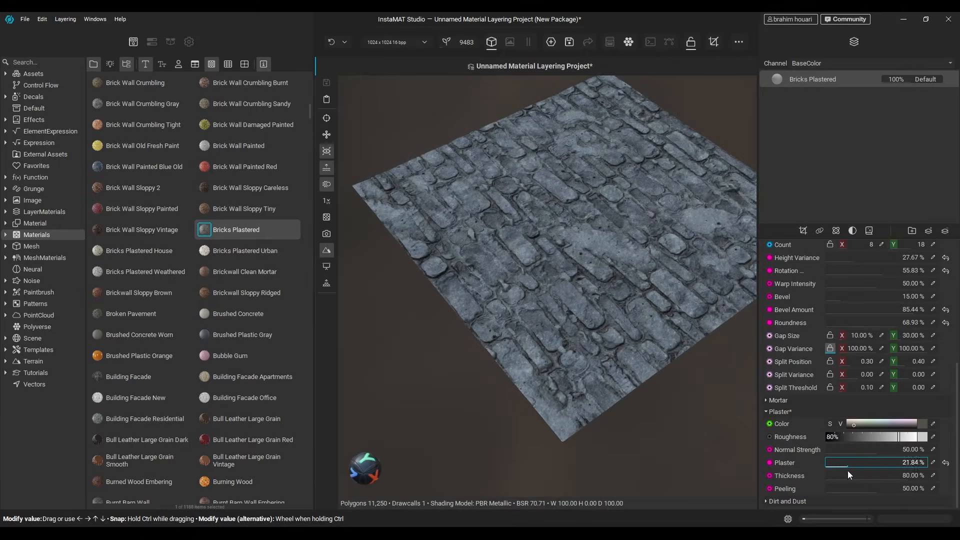
scroll(down, 3)
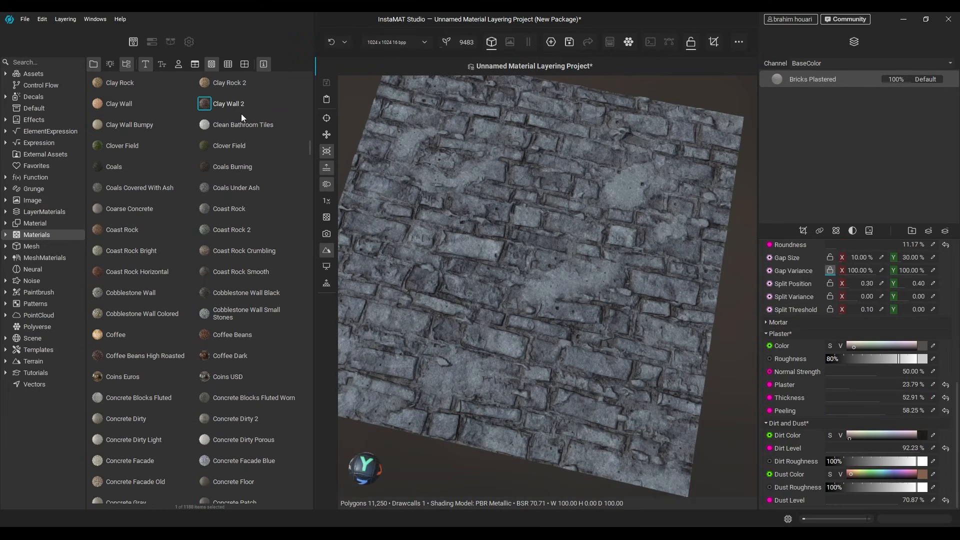
double_click(228, 103)
text(asphalt)
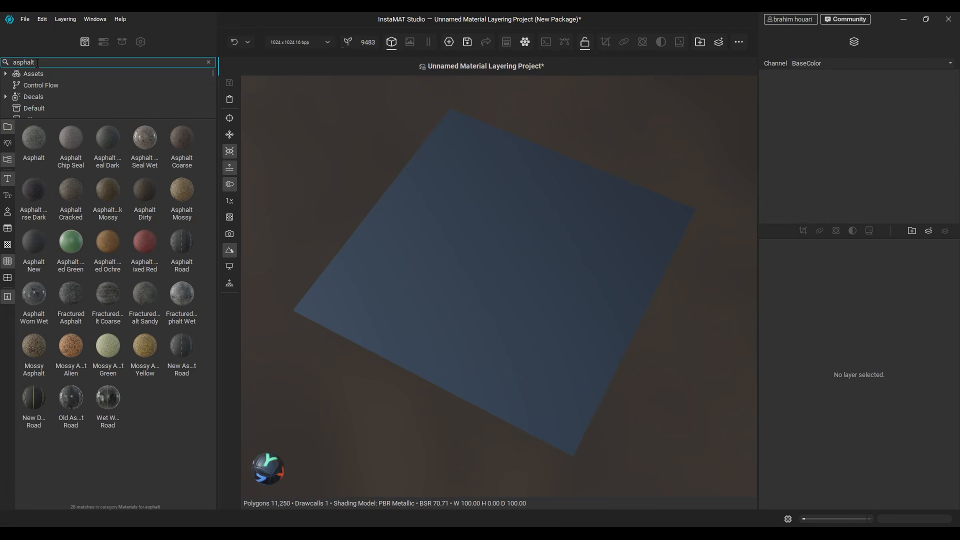
Add Asphalt New as base, then Dirt Road and Dirty Rocky Path layers with Mesh Mask Builder masks
double_click(34, 242)
text(dirt)
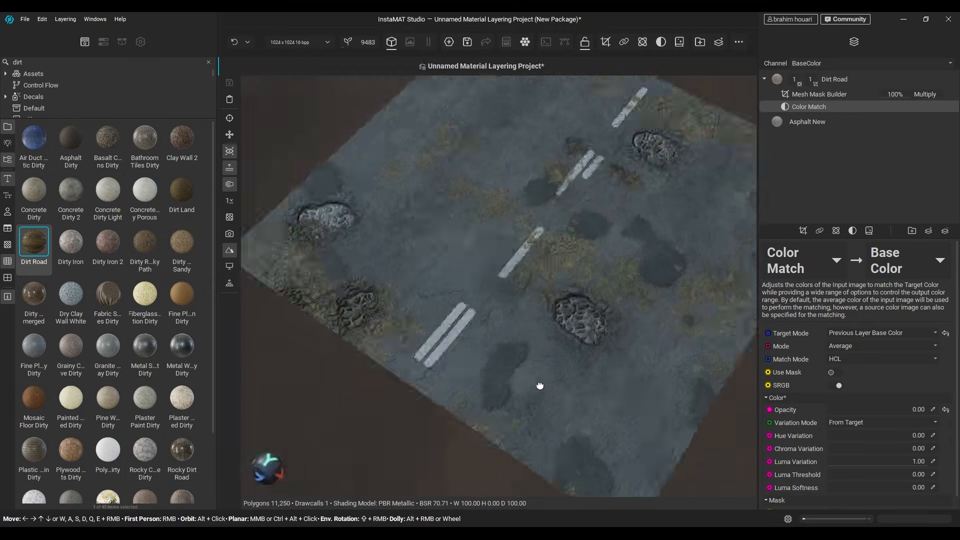
click(820, 79)
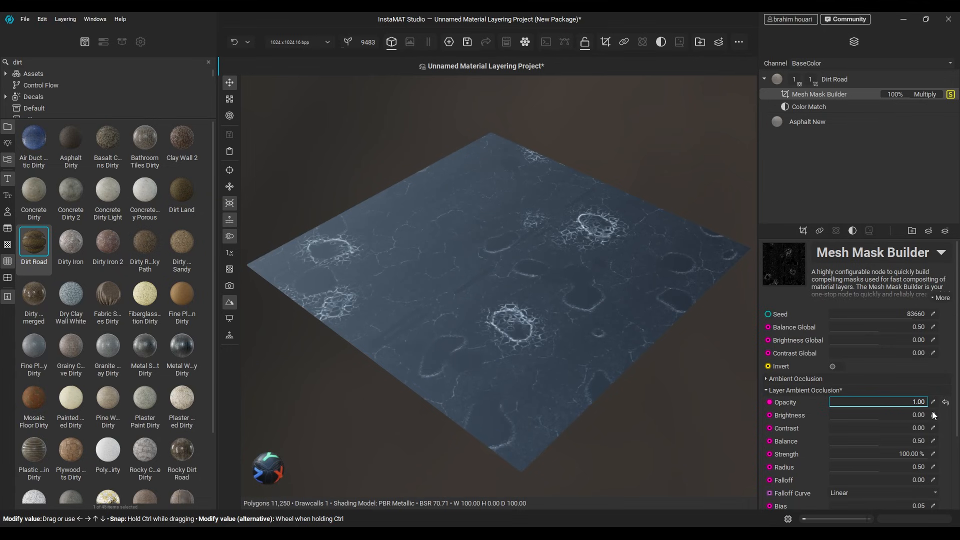
click(833, 366)
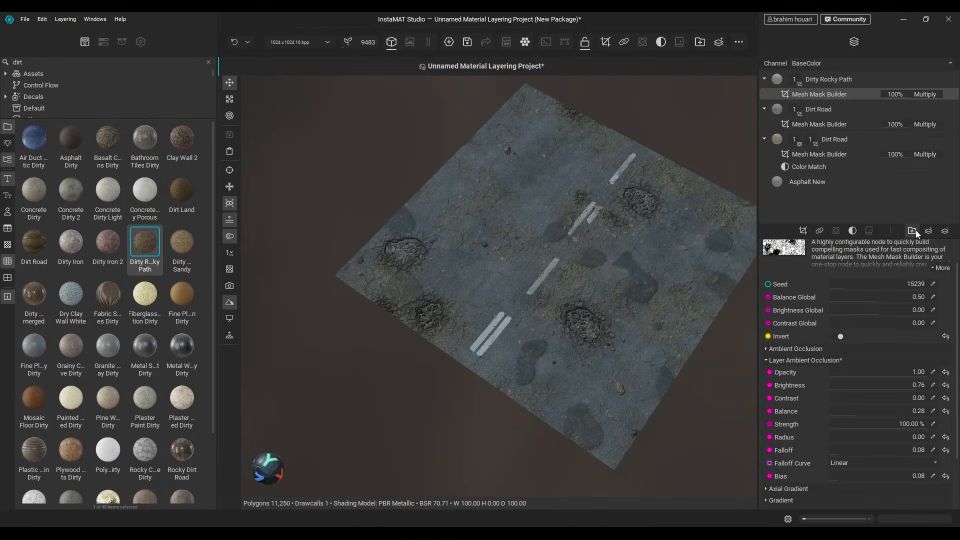
Add a multi-channel layer and group, and expose Large Pebbles Density as a project input parameter
click(928, 231)
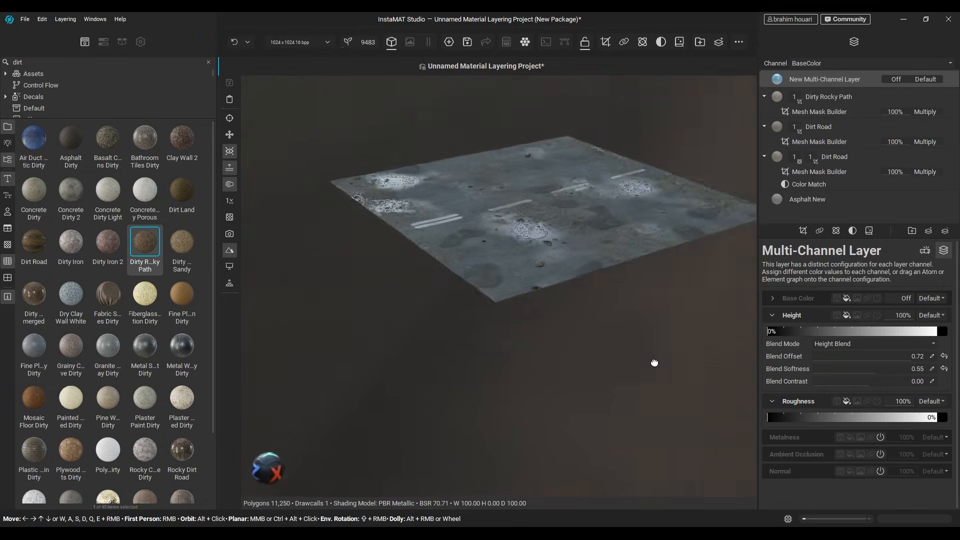
right_click(827, 96)
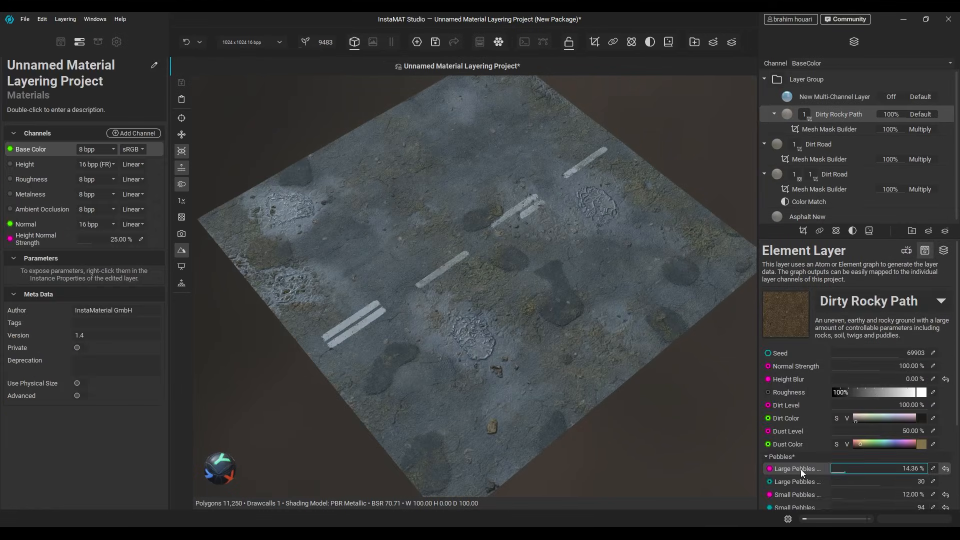
right_click(799, 469)
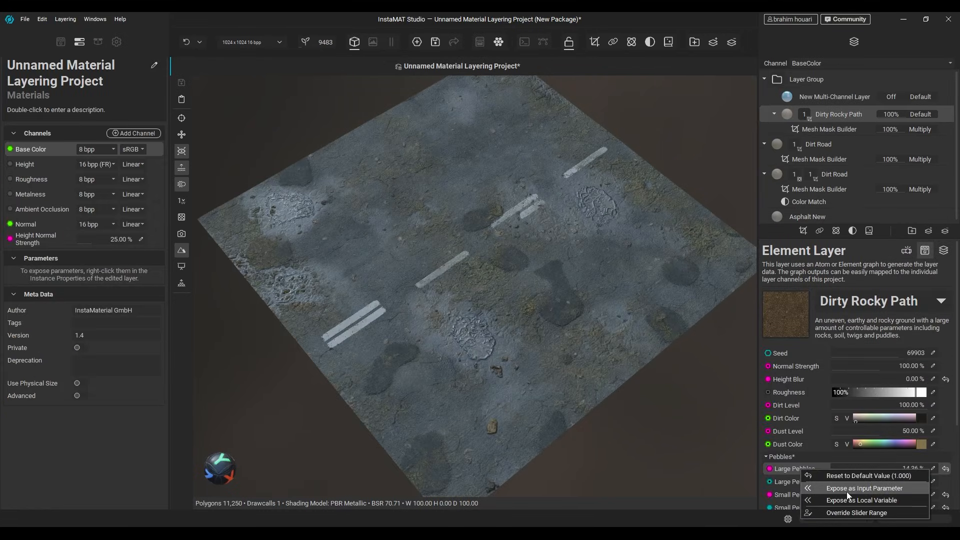
click(865, 488)
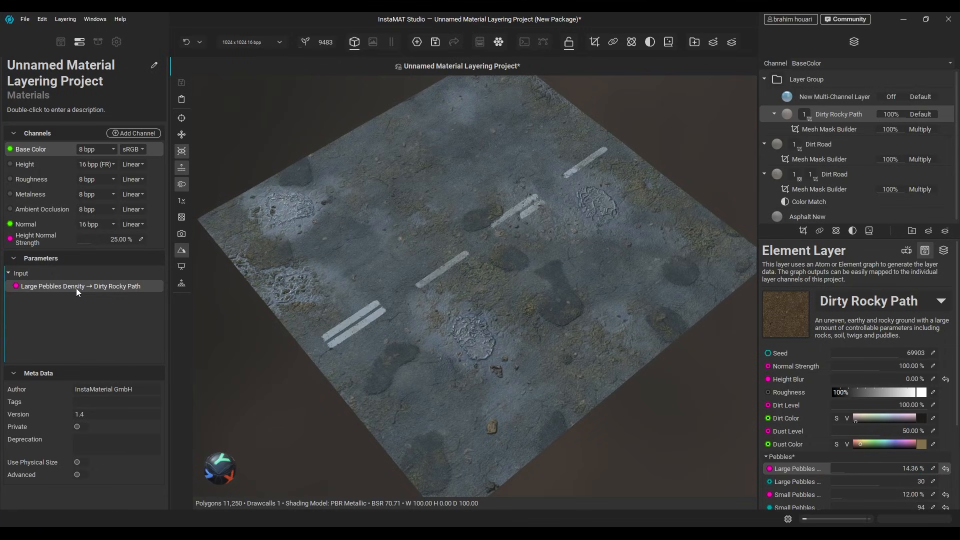
click(24, 19)
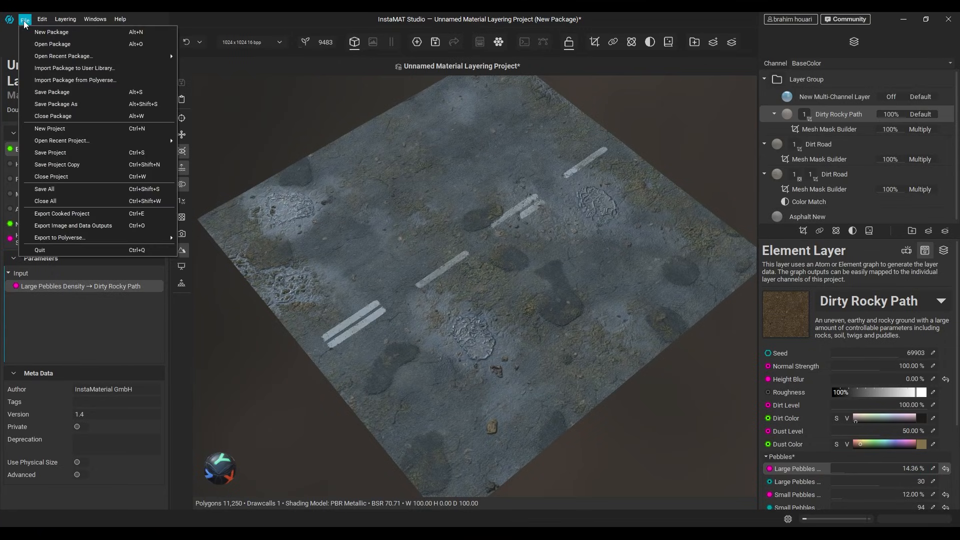
mouse_move(56, 92)
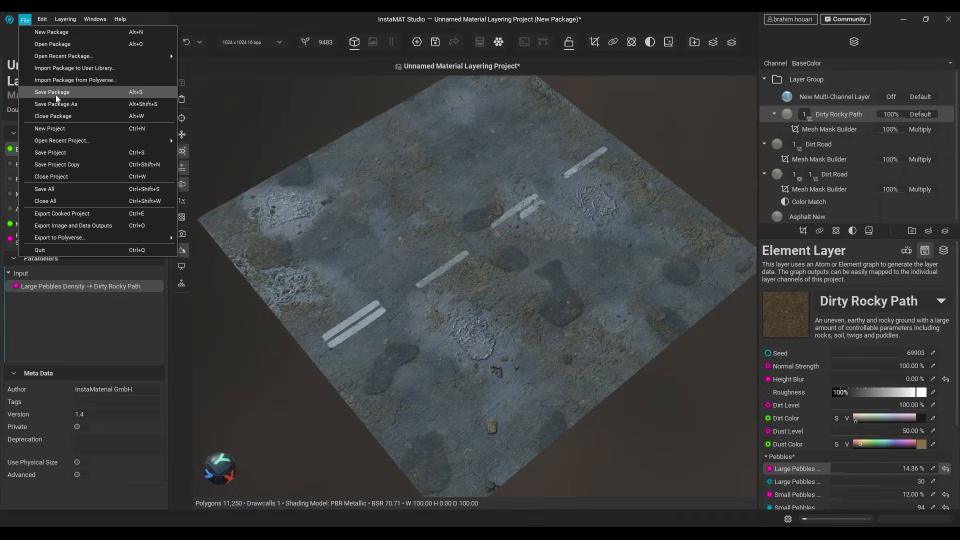
Save the package via File > Save Package
click(73, 225)
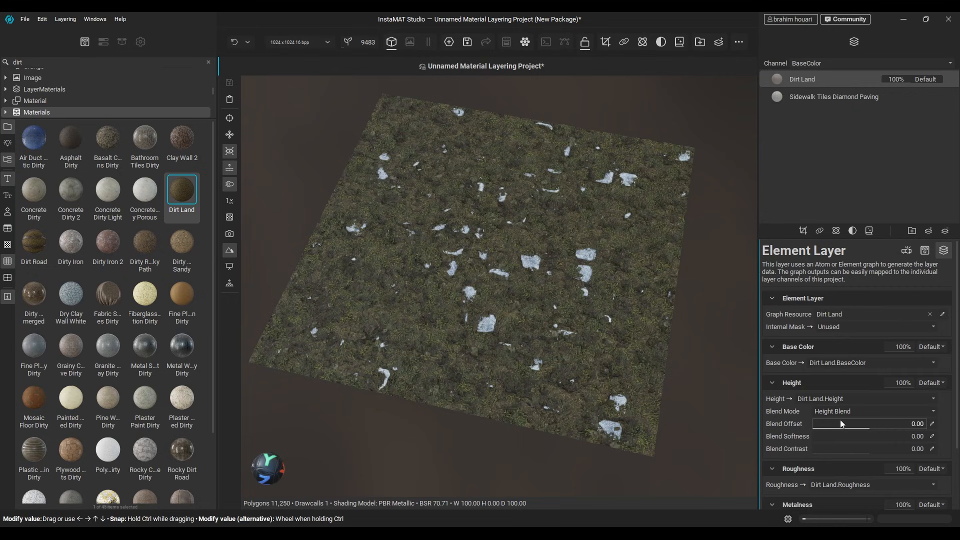
Add a Color Match to Dirt Land and put a Moss layer on top of the stack
click(852, 231)
text(moss)
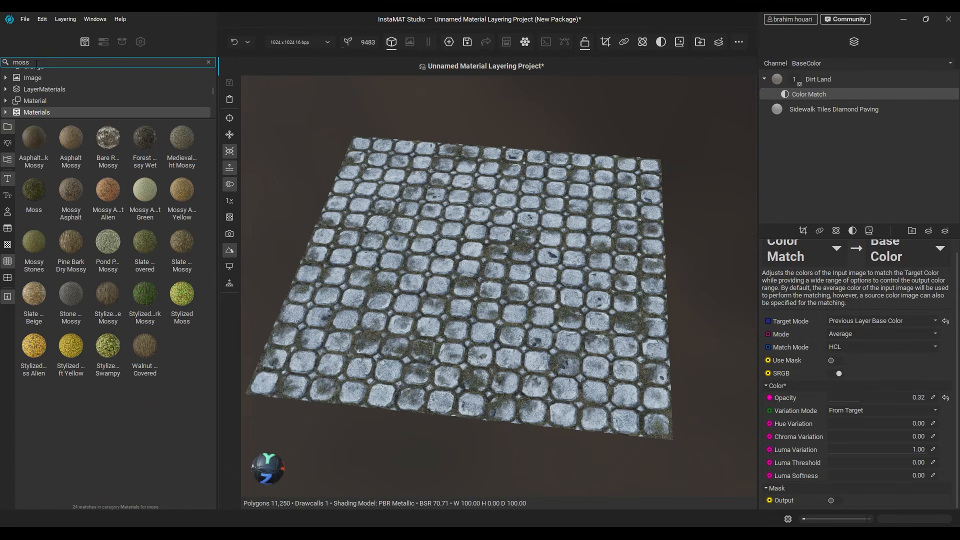
click(34, 189)
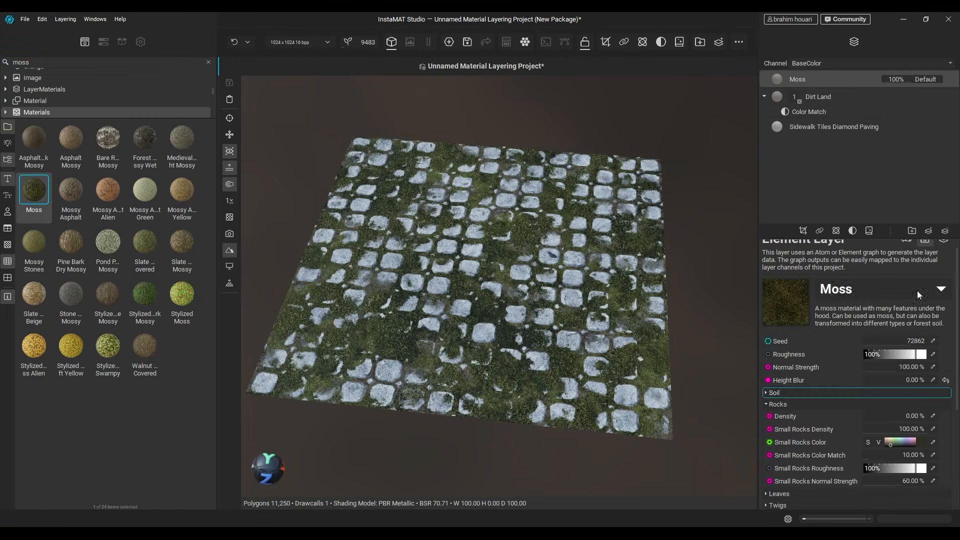